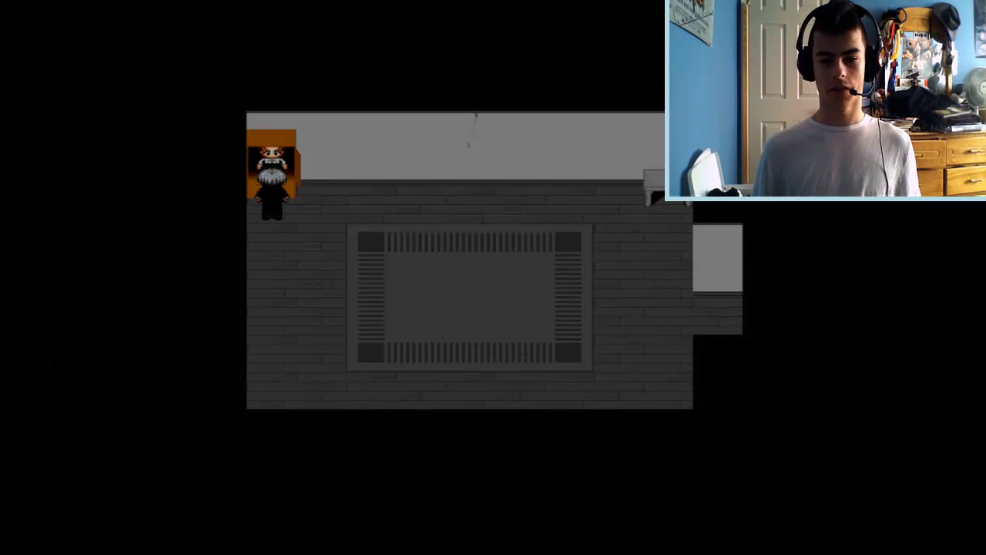
key("Down")
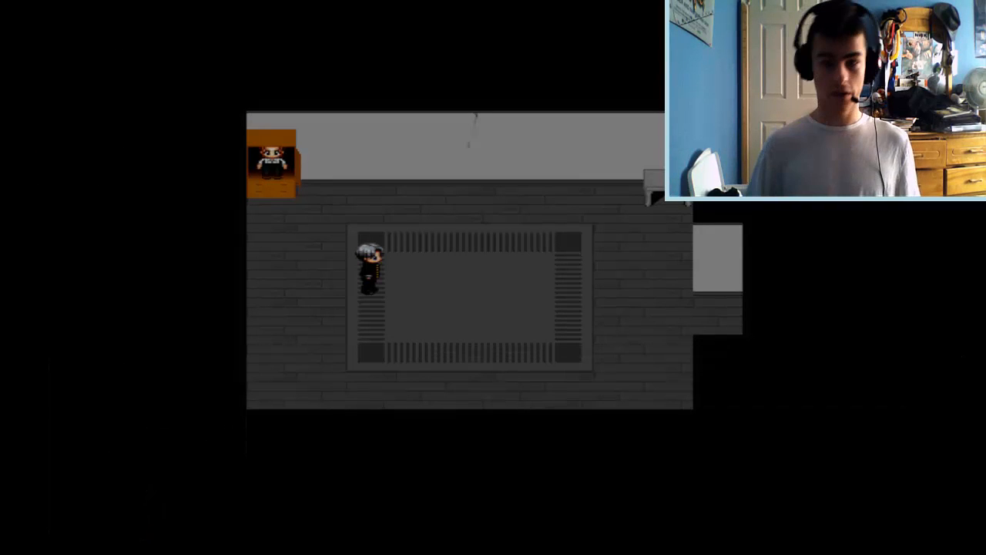
key("Down")
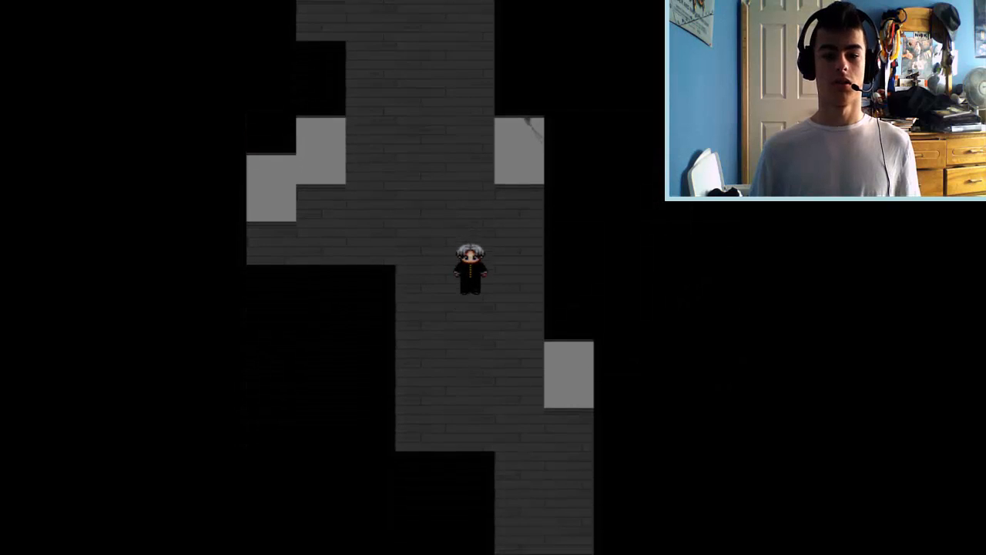
key("Escape")
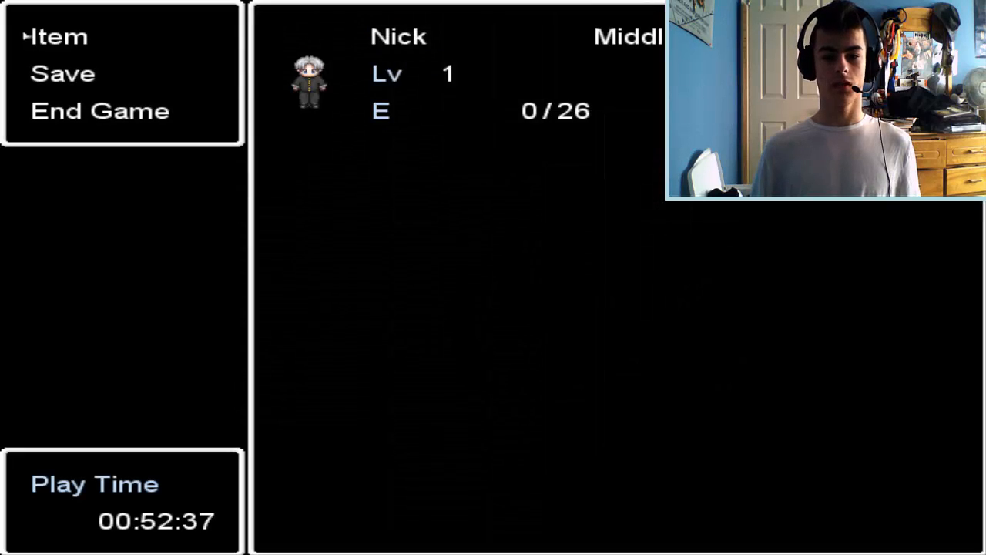
key("Escape")
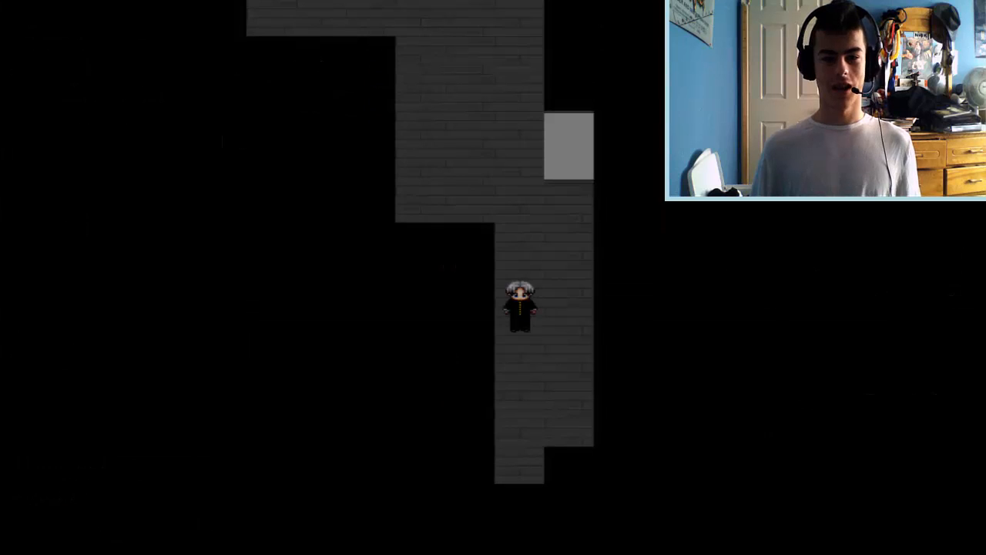
key("Up")
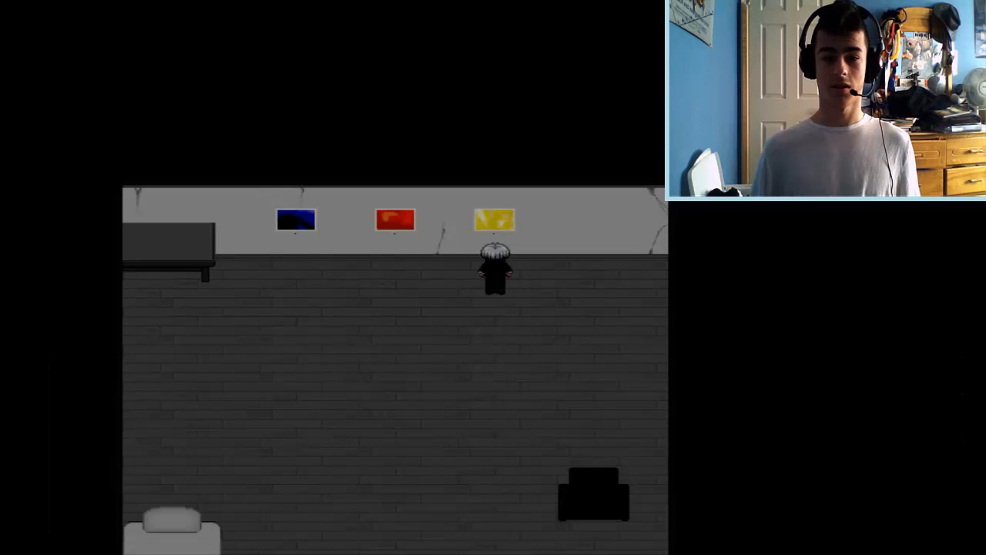
key("down")
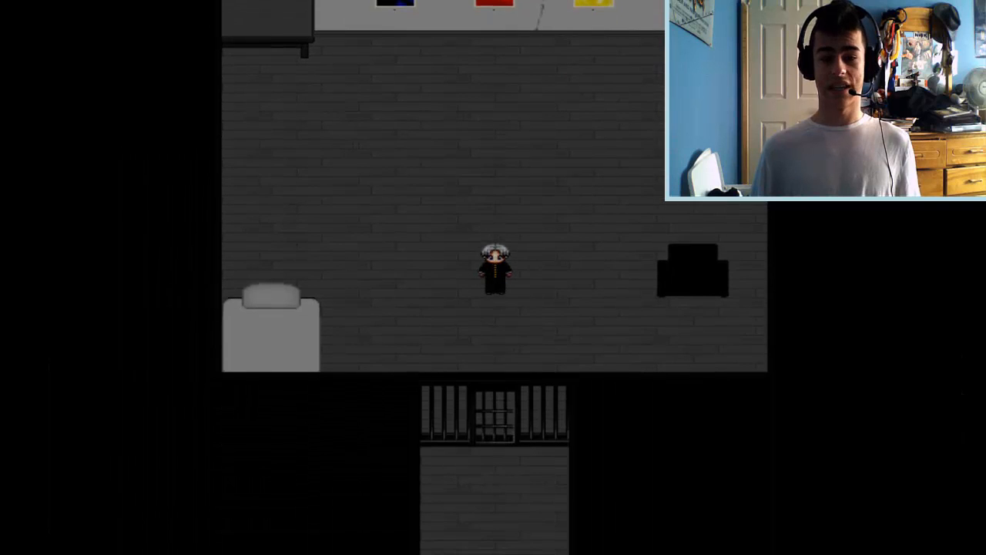
key("Escape")
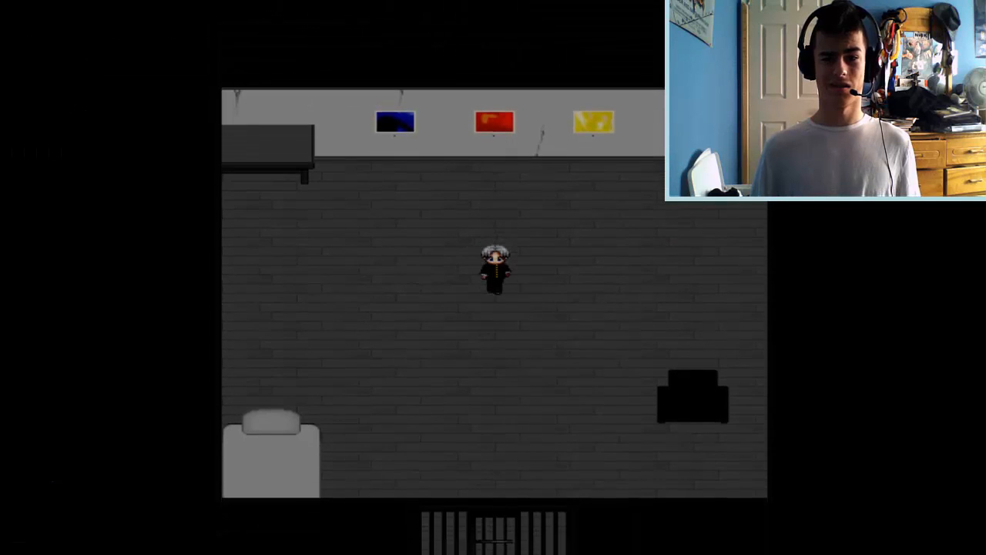
key("Down")
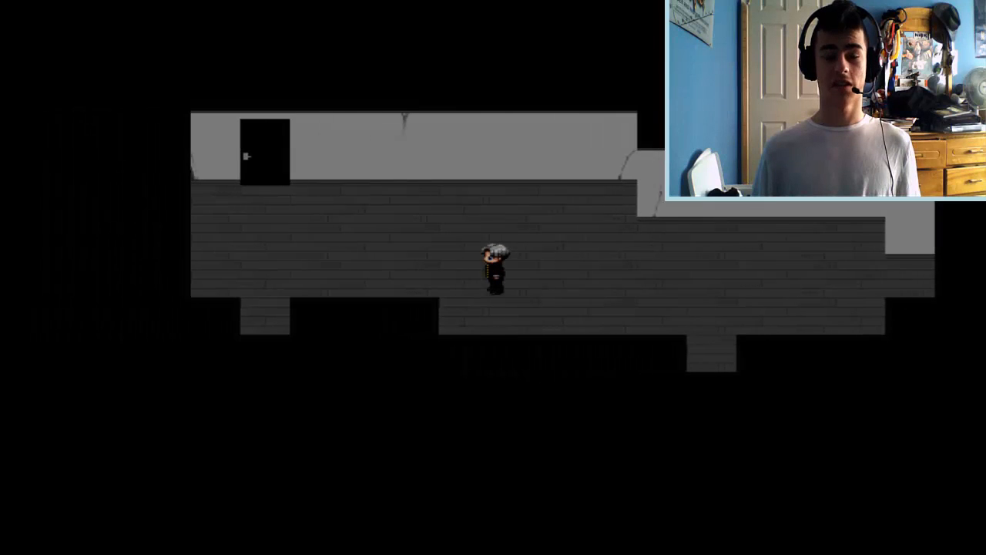
key("Up")
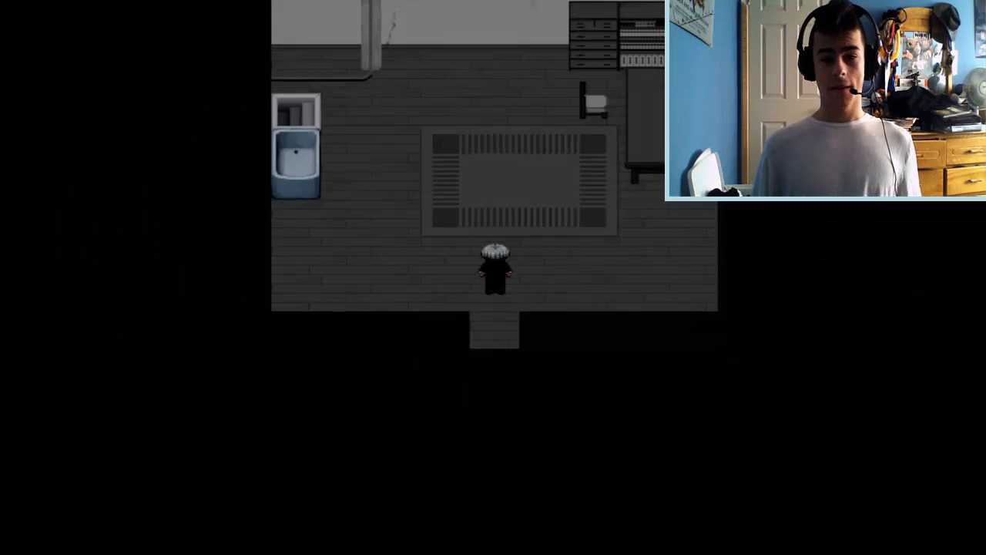
key("up")
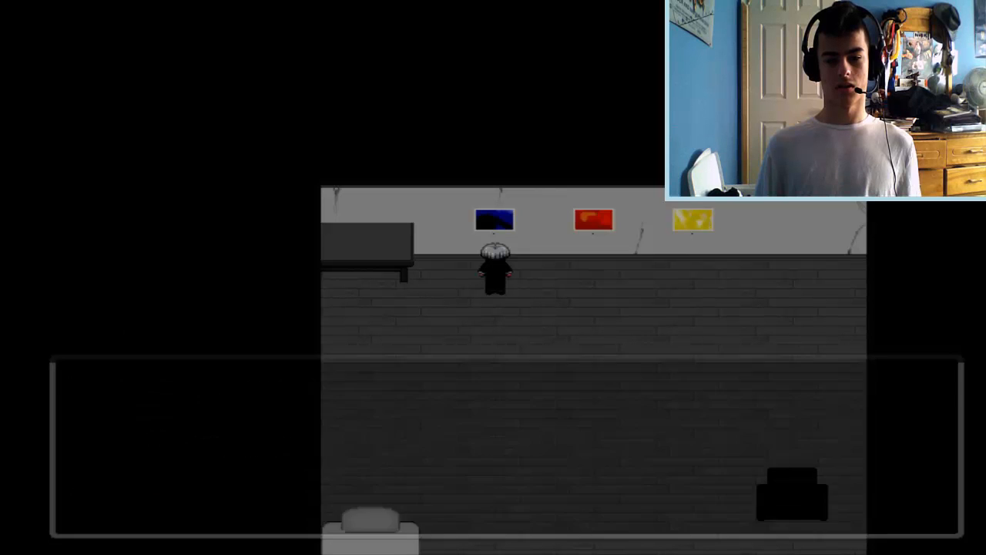
key("Down")
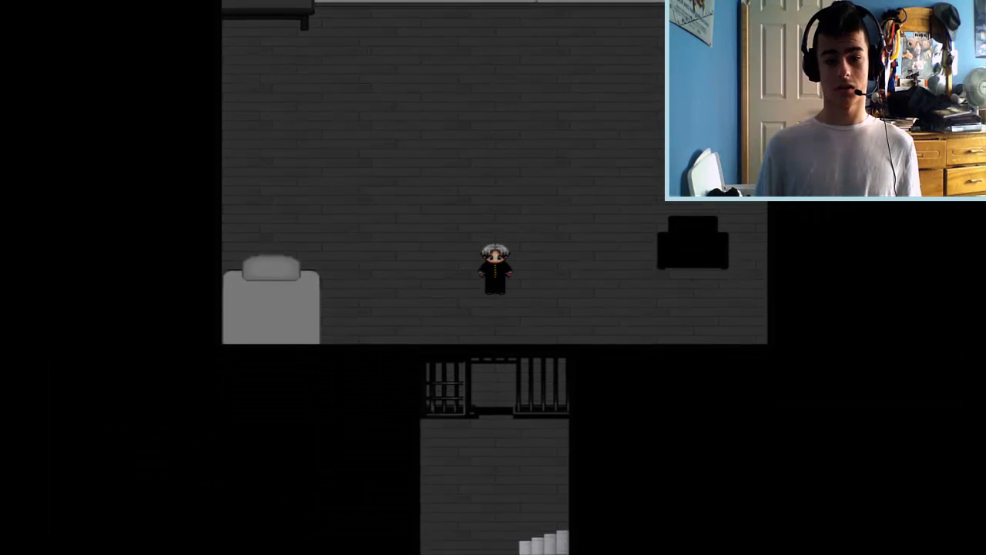
key("Down")
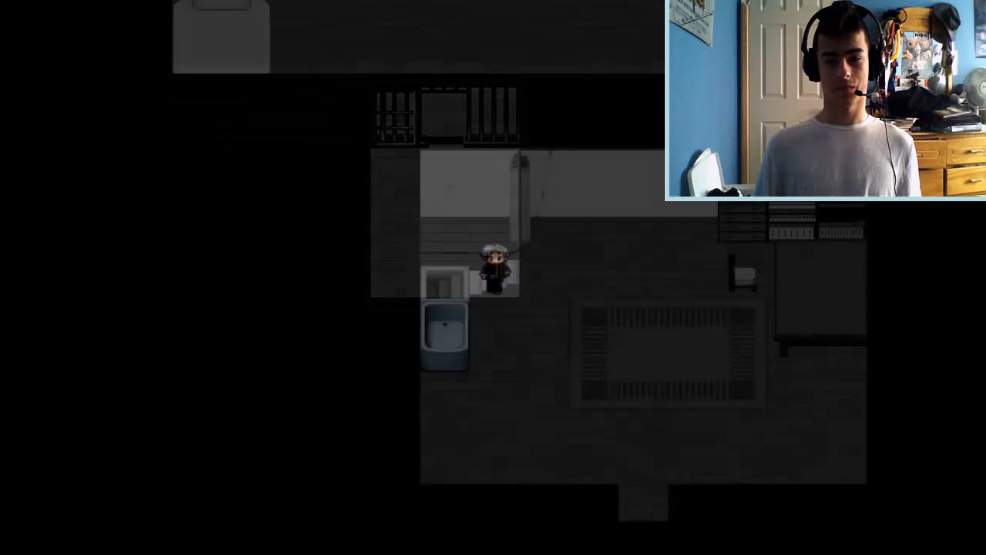
key("Down")
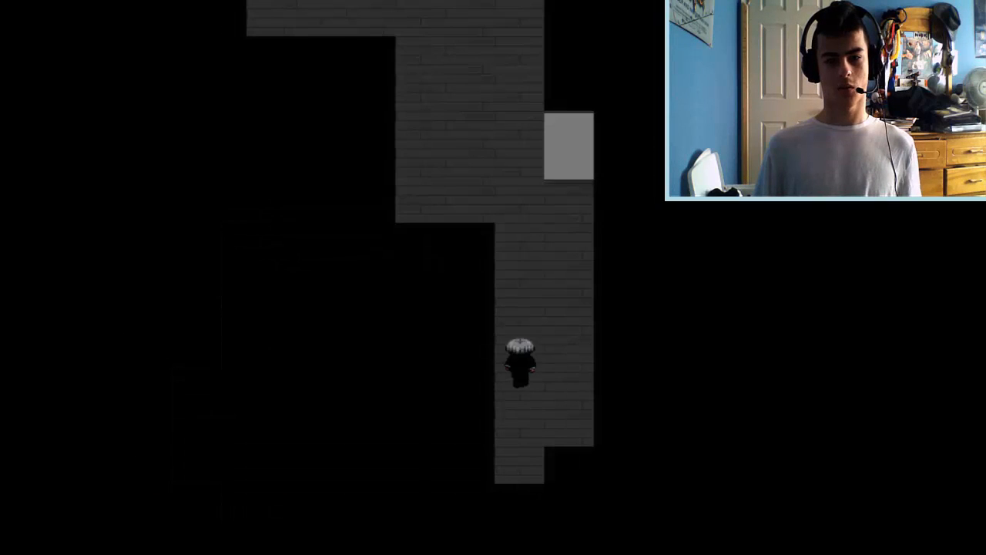
key("up")
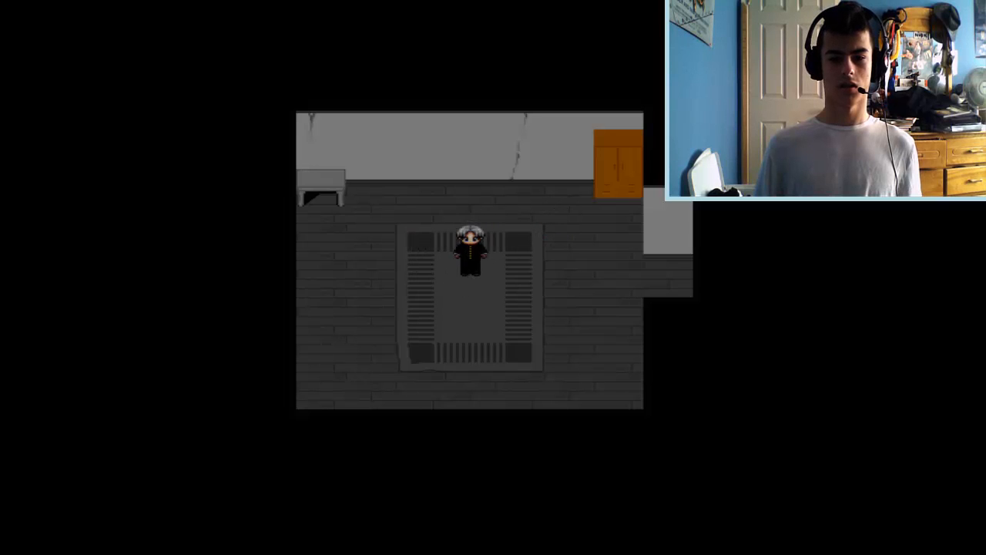
key("Down")
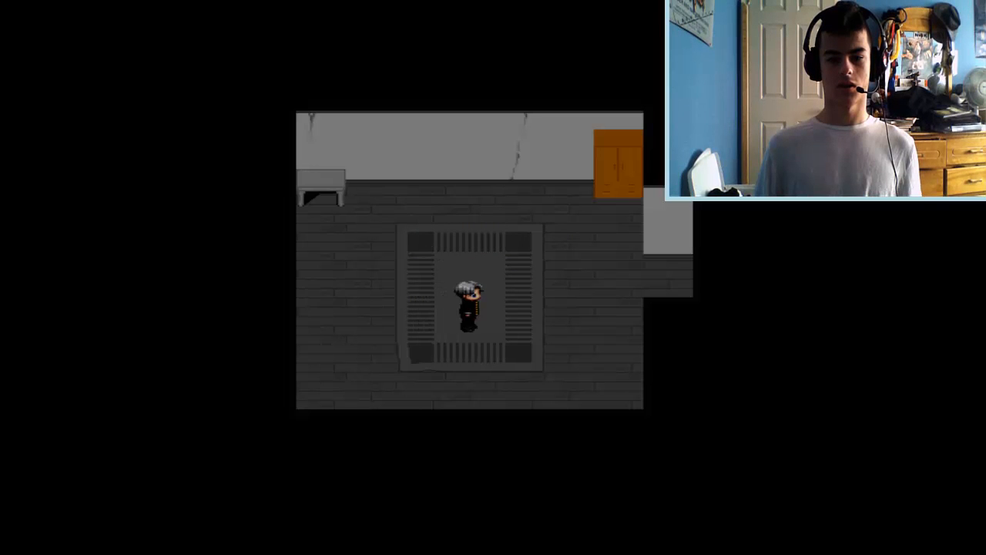
key("Down")
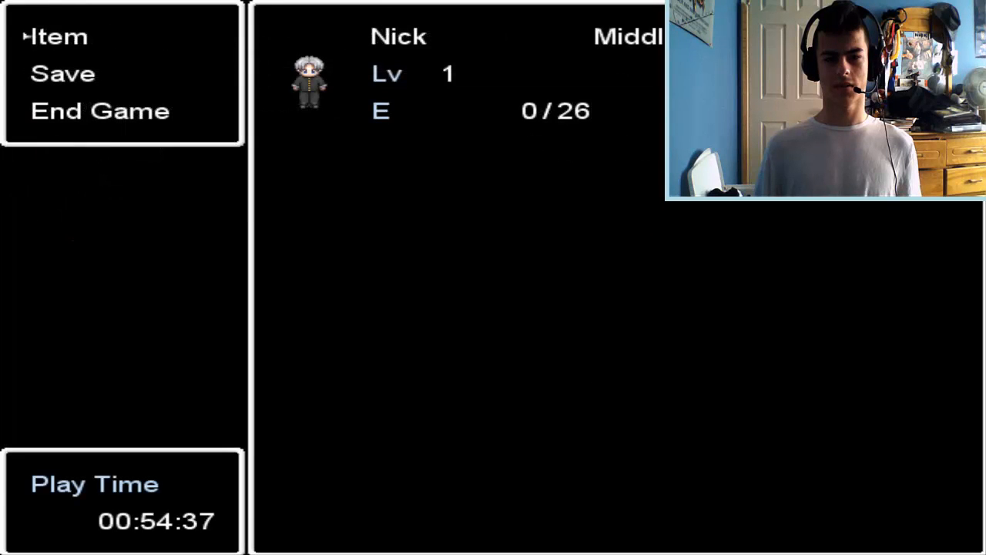
key("escape")
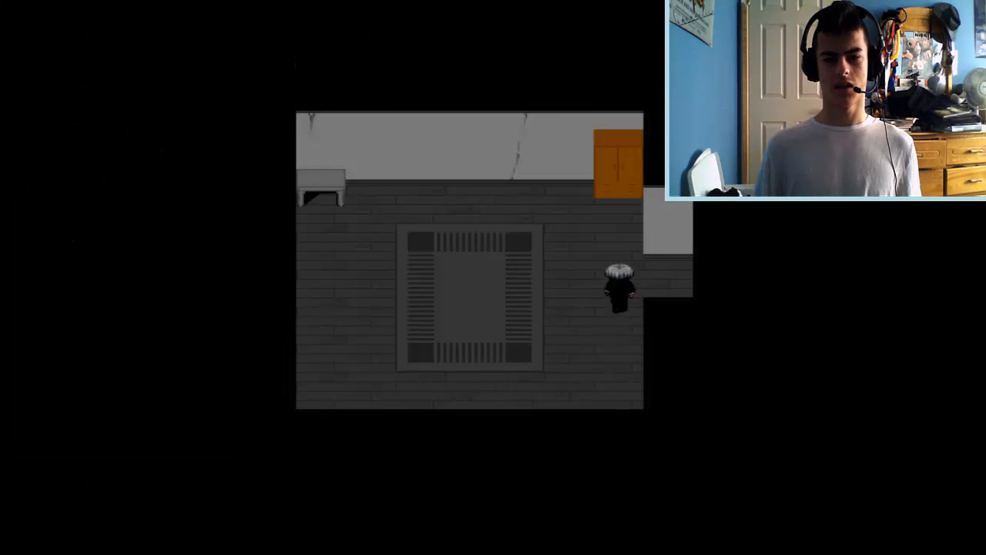
key("Up")
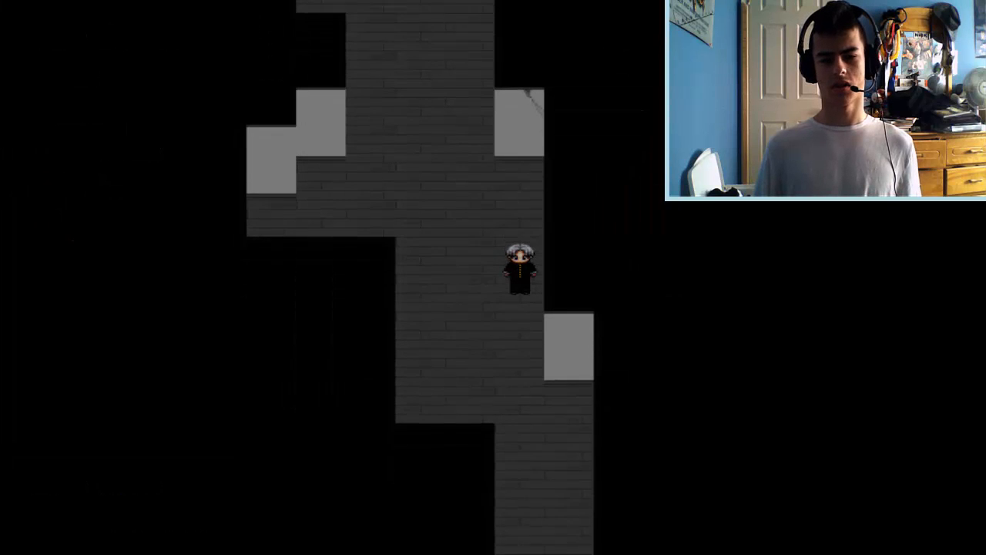
key("down")
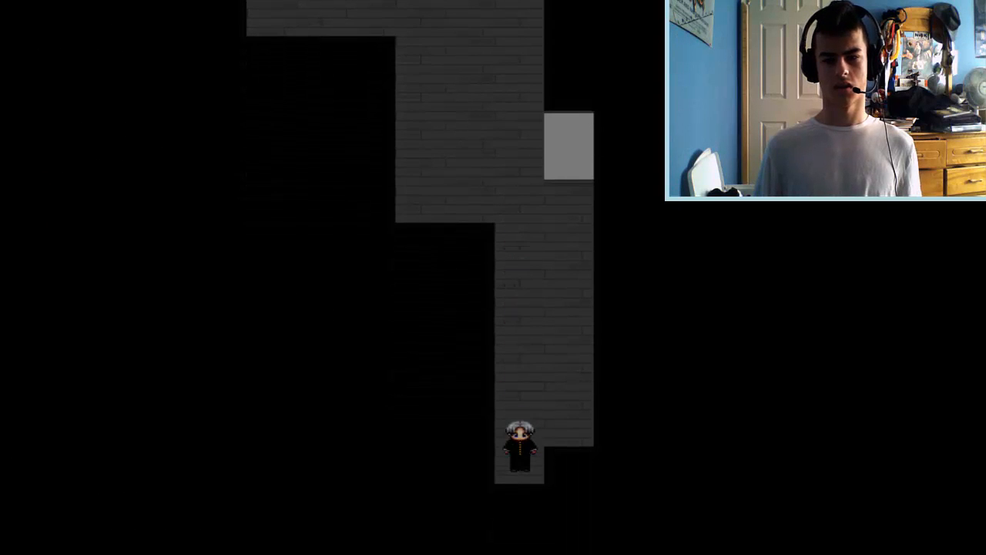
key("Up")
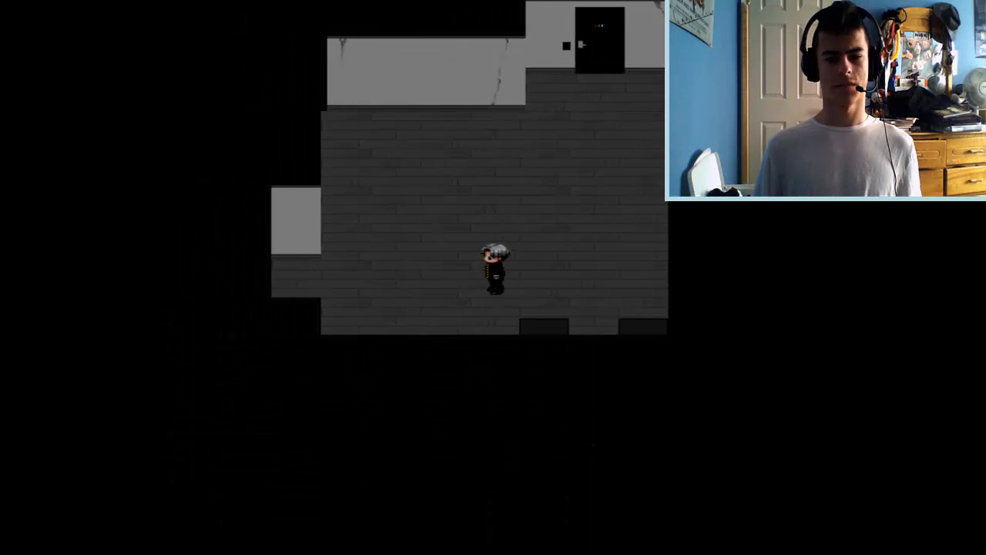
key("Right")
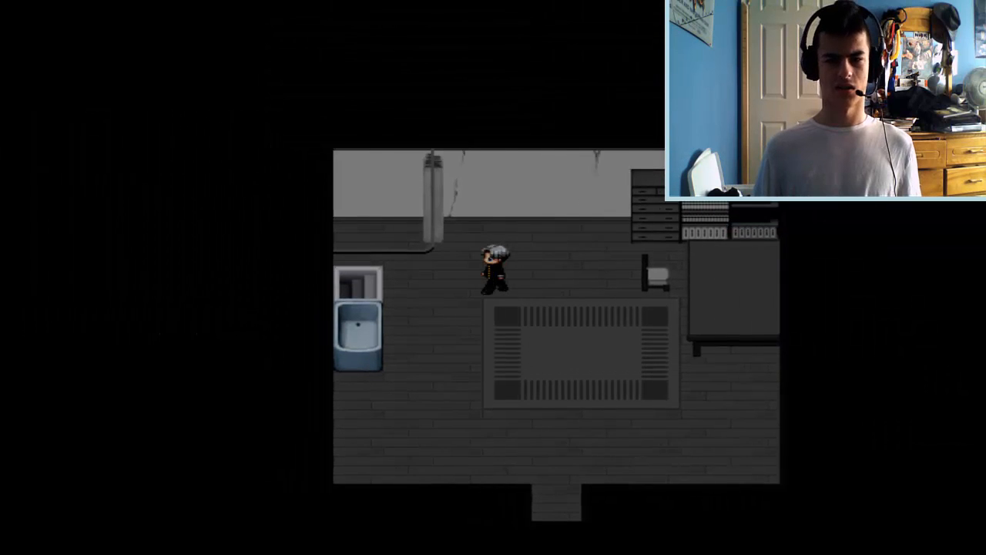
key("up")
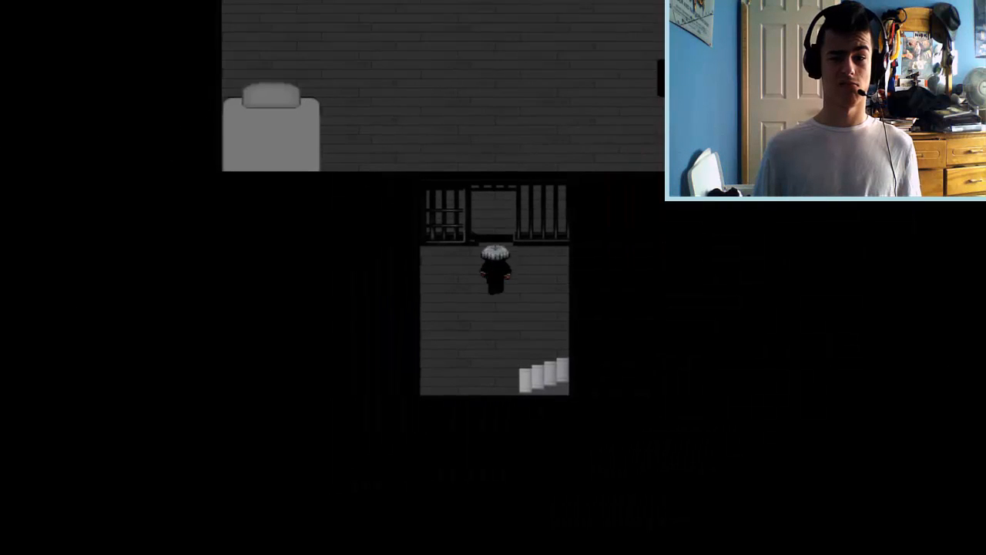
key("up")
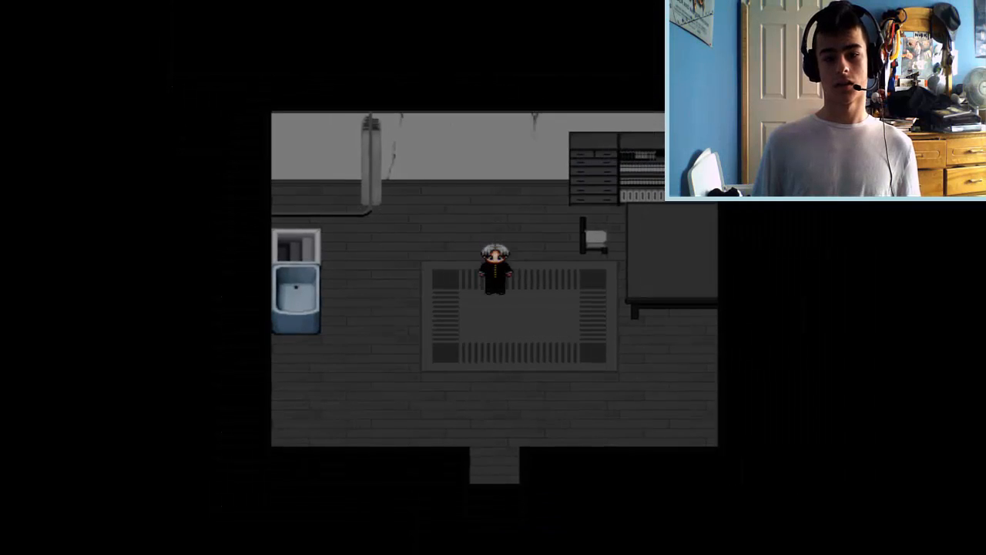
key("up")
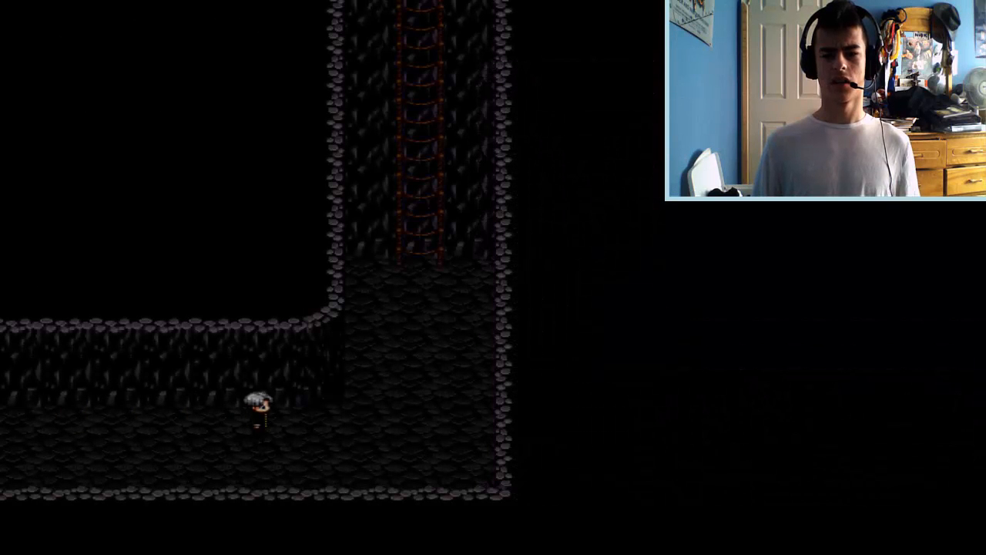
key("Up")
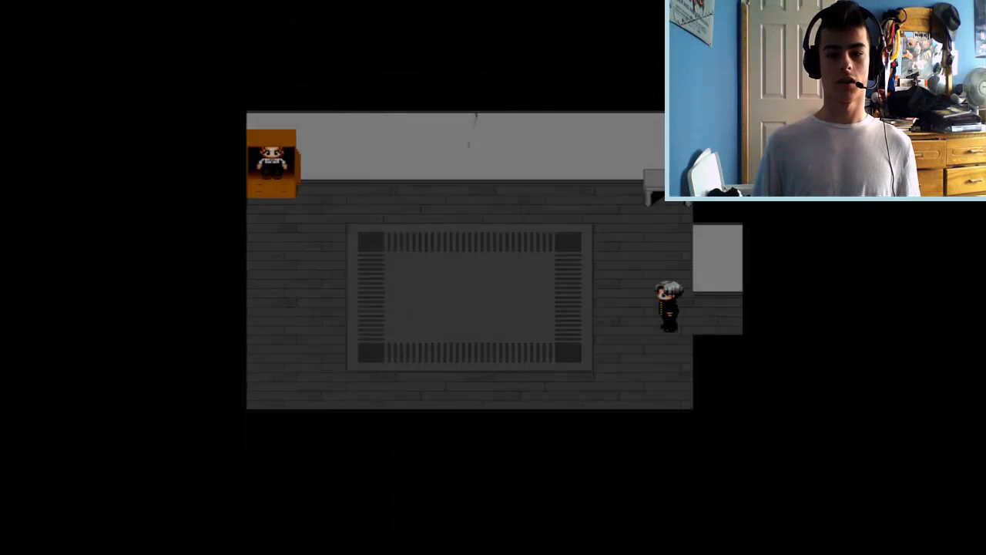
key("left")
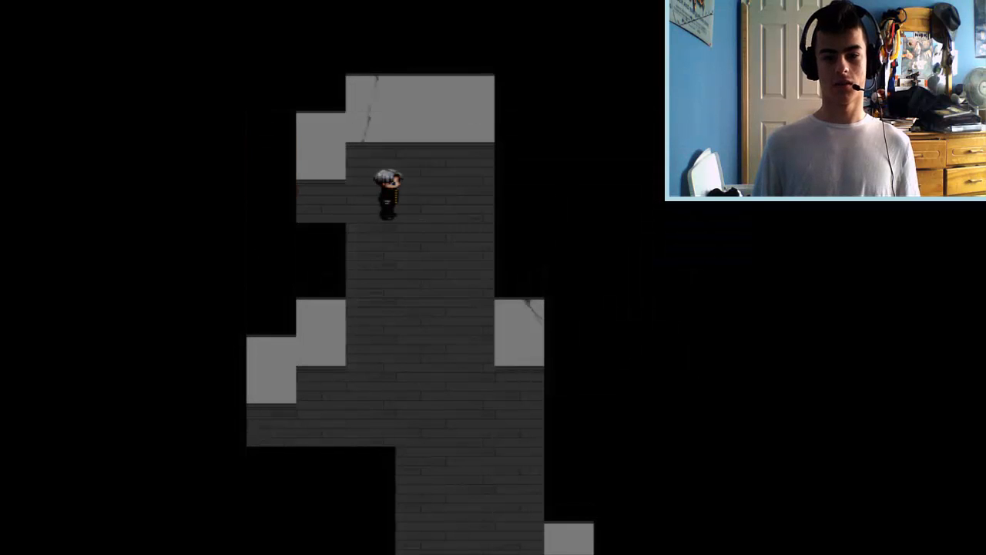
key("down")
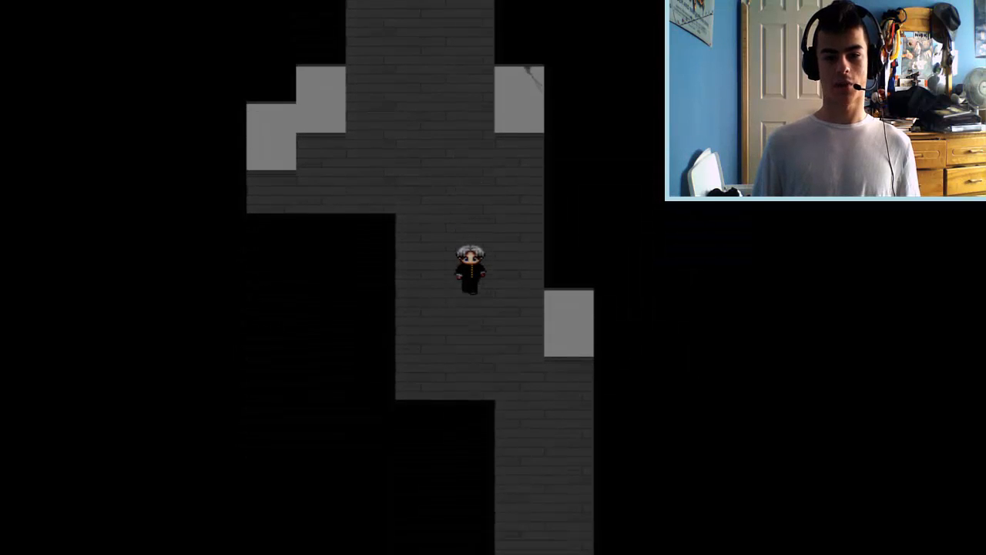
key("down")
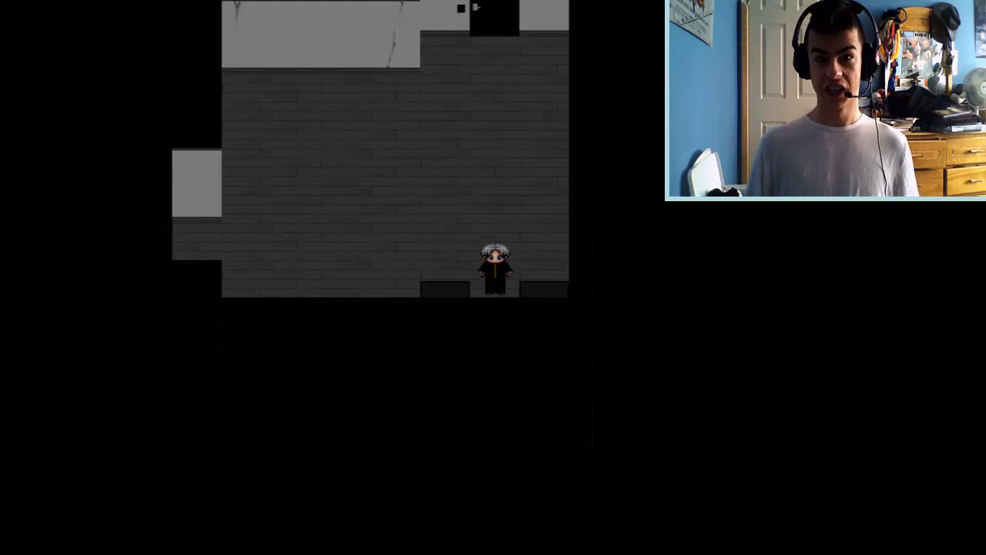
key("escape")
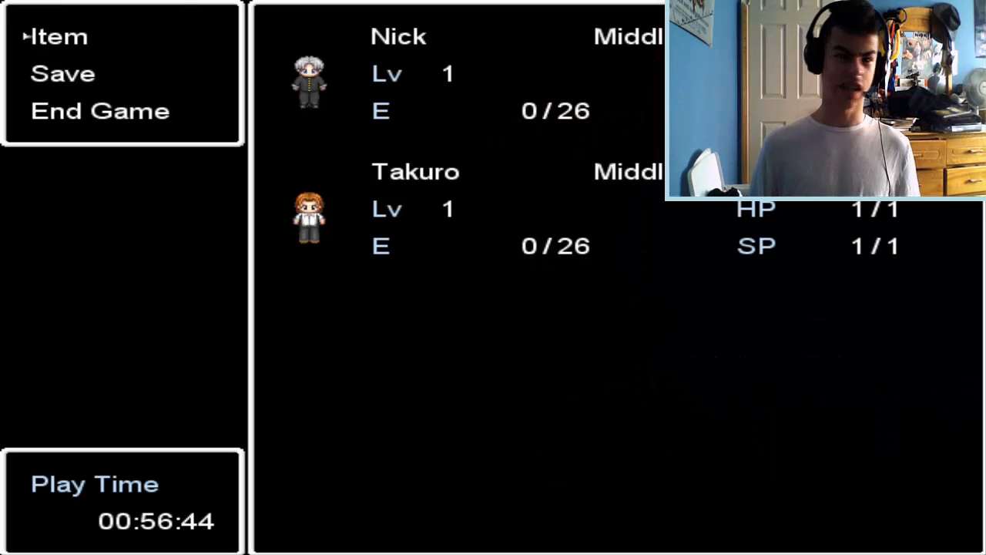
key("down")
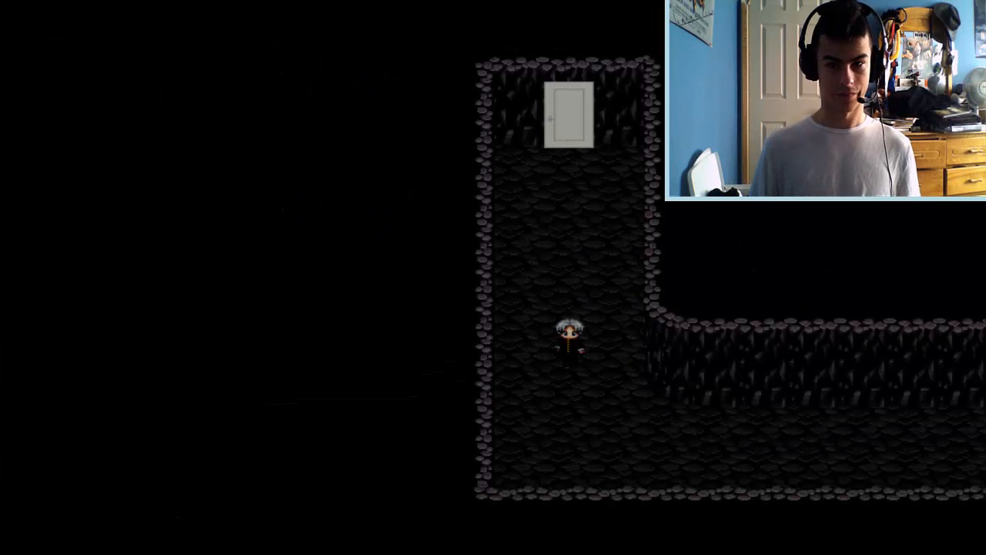
key("Down")
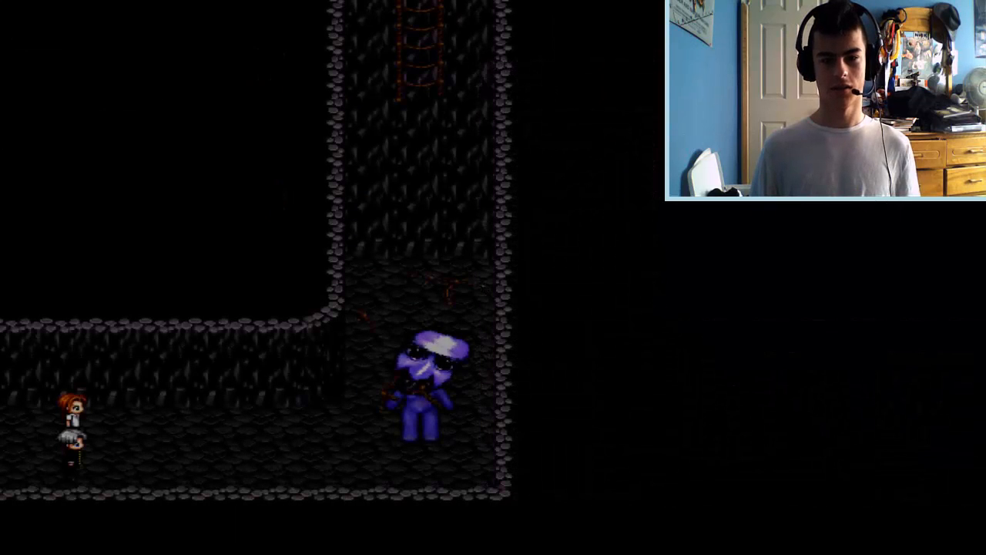
key("up")
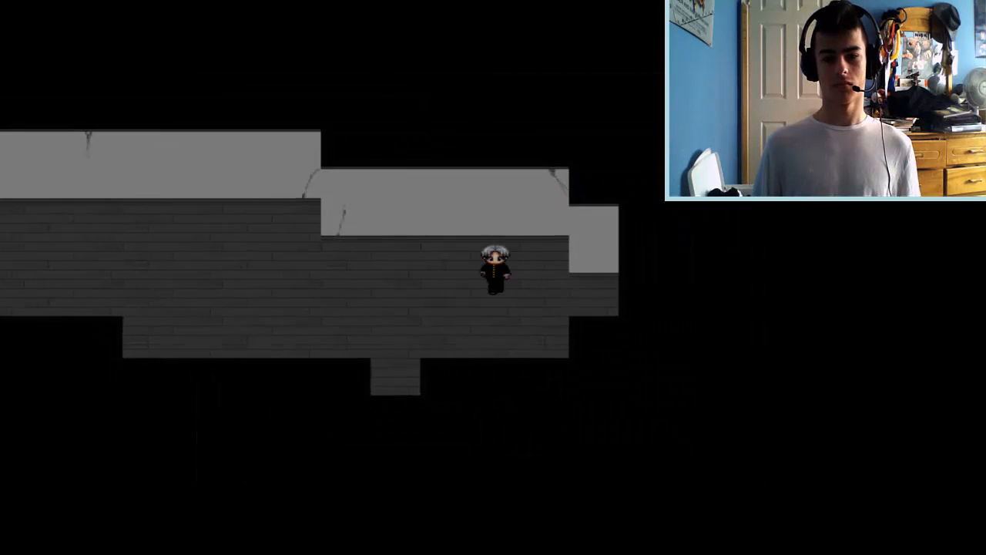
key("up")
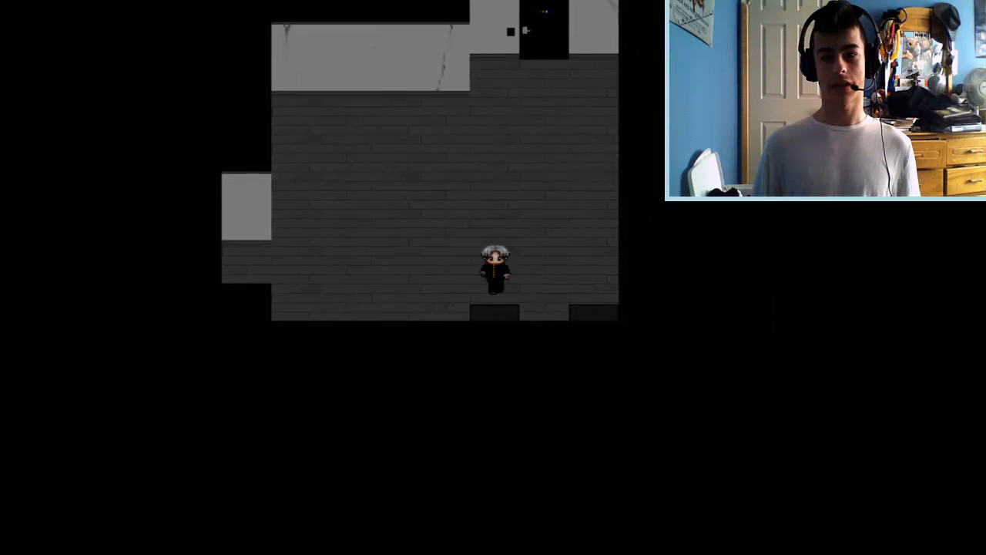
key("Down")
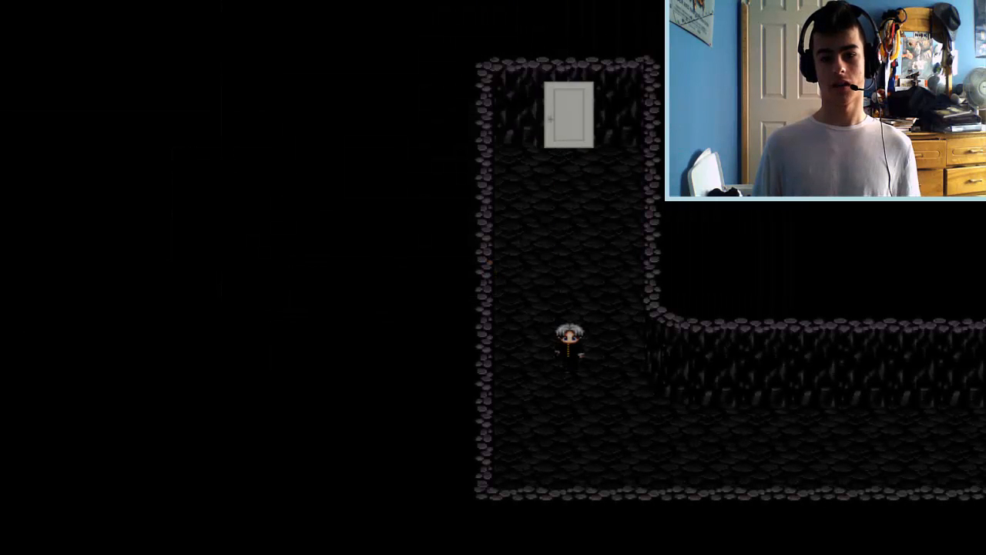
key("escape")
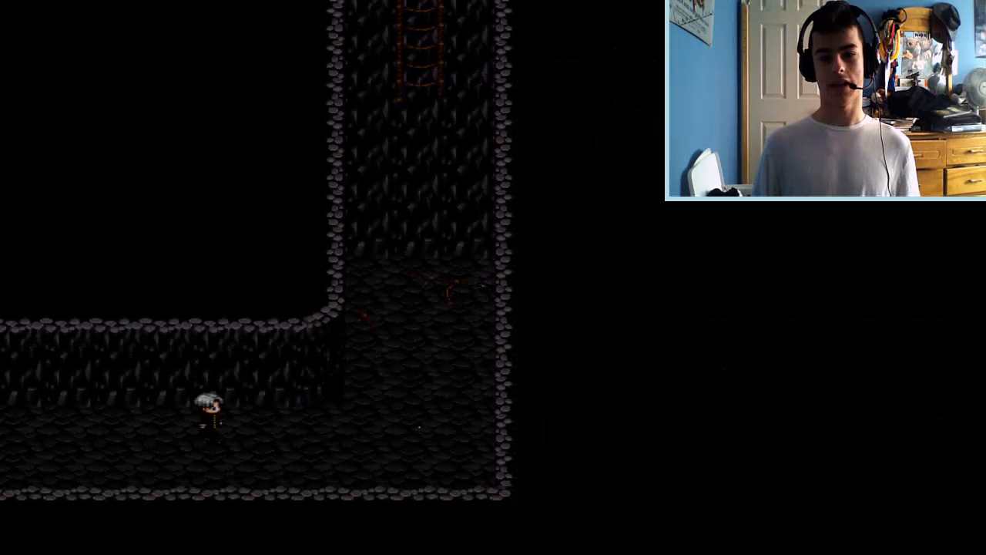
key("right")
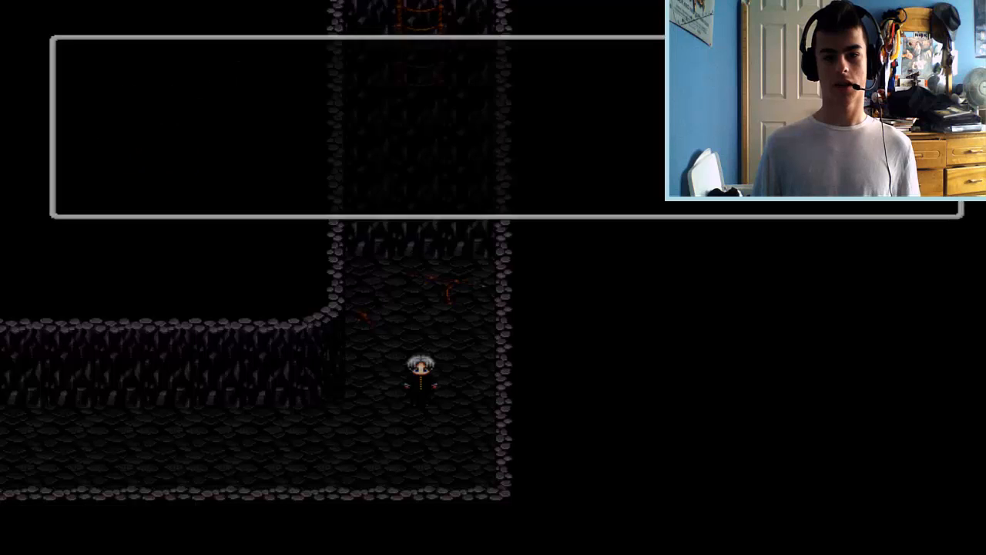
key("left")
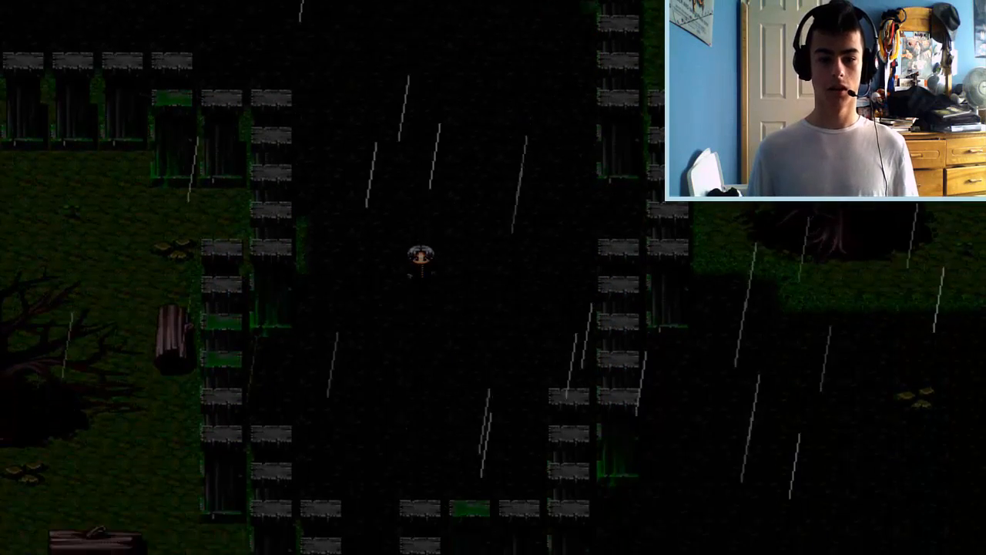
key("down")
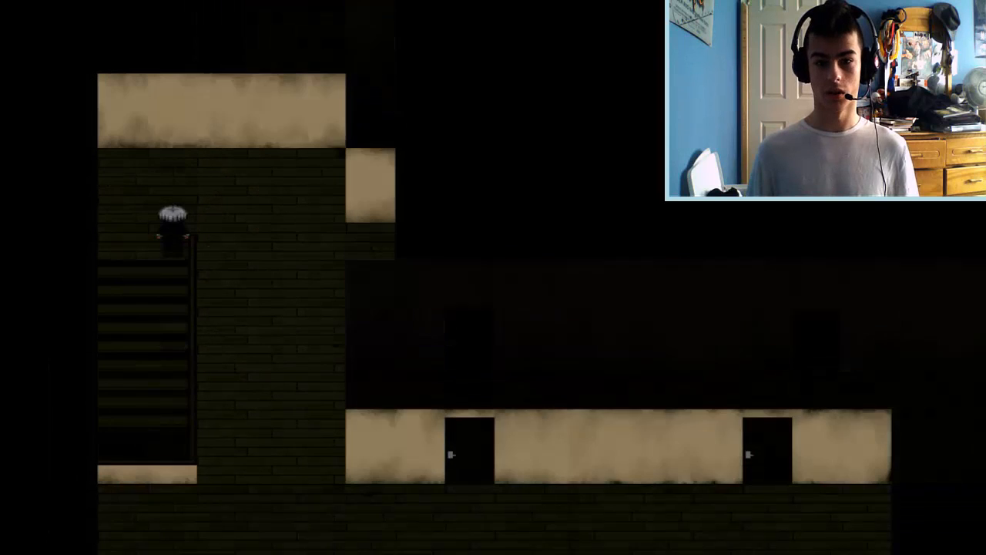
key("Right")
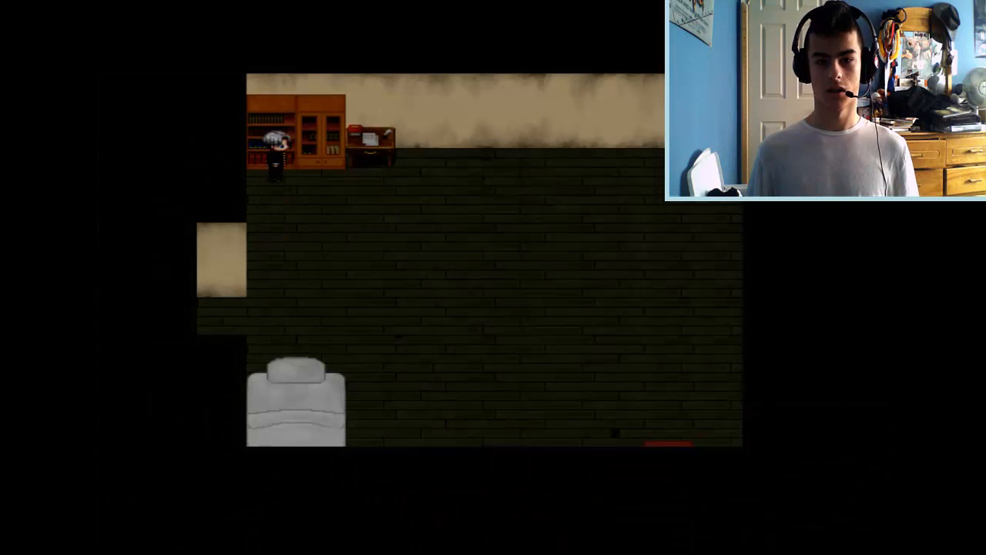
key("down")
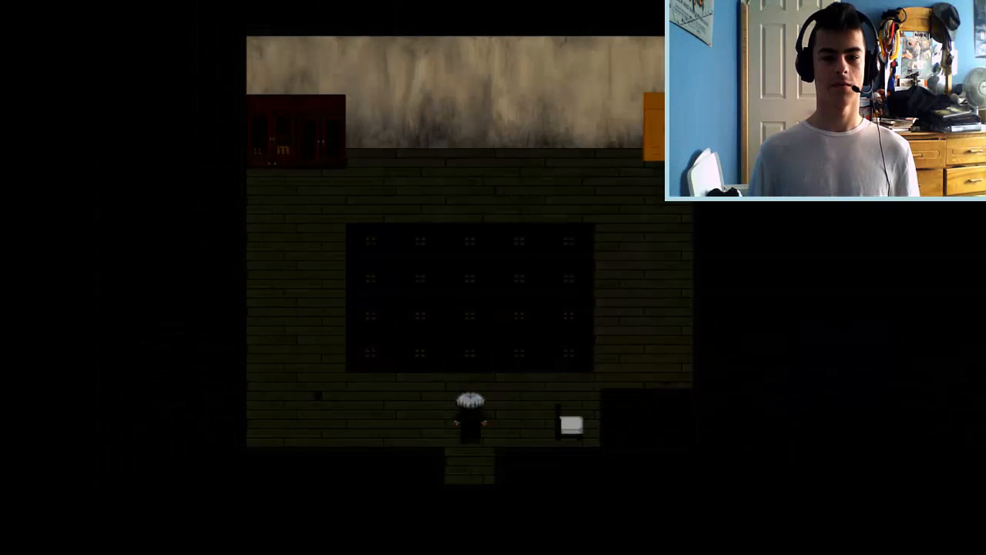
key("Left")
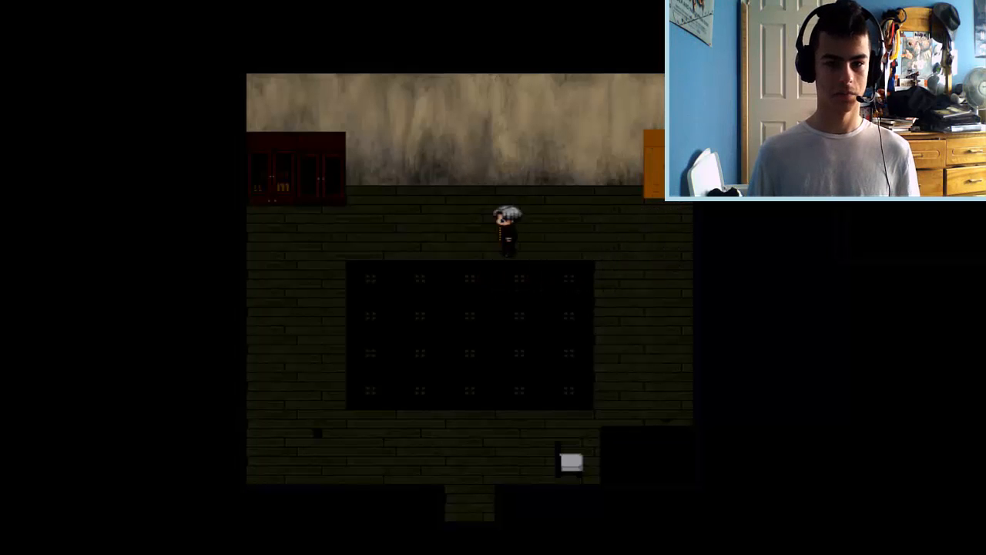
key("Left")
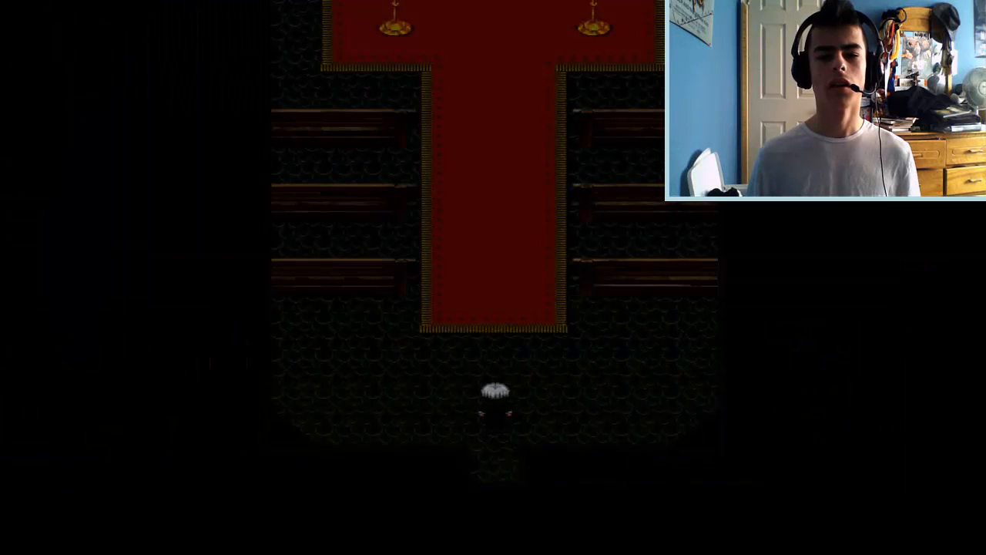
key("Up")
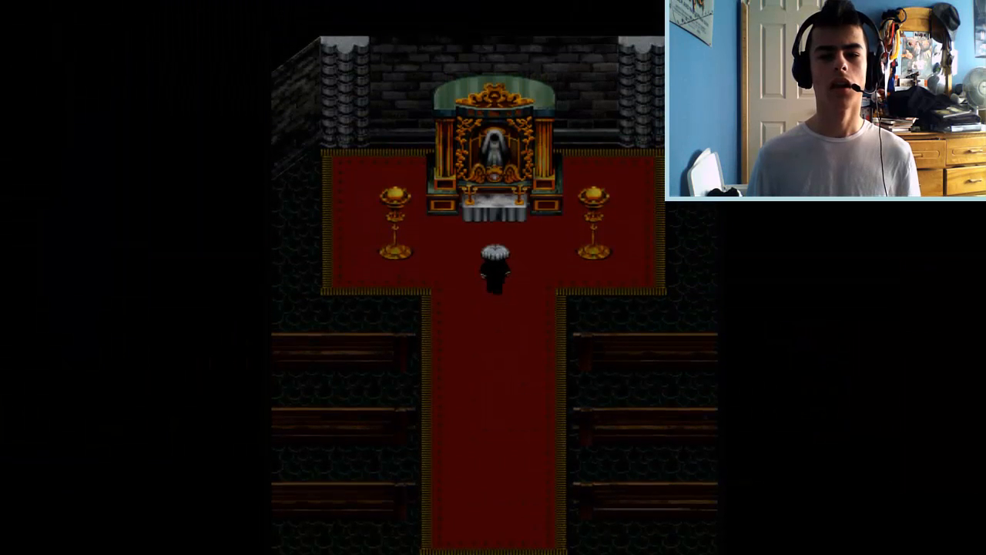
key("Up")
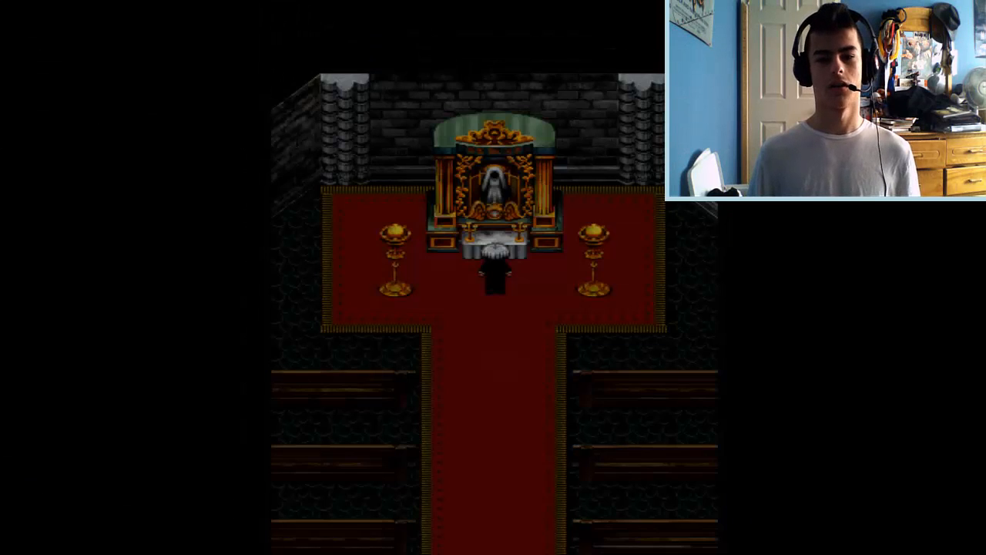
key("down")
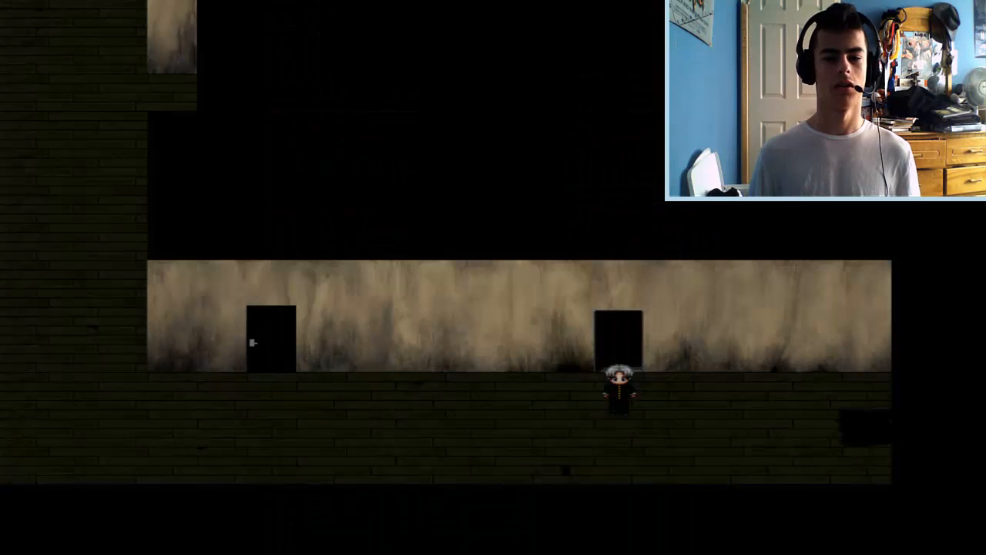
key("Left")
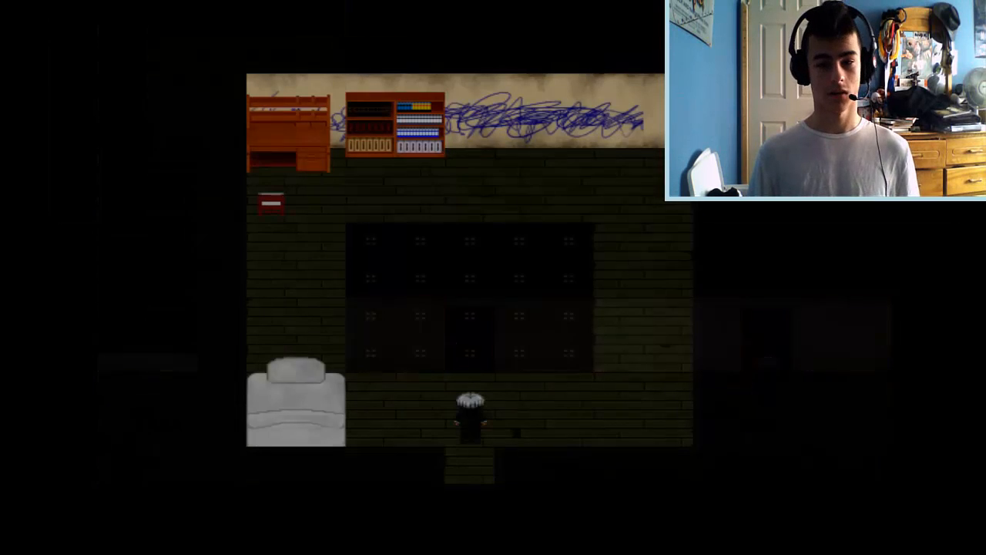
key("up")
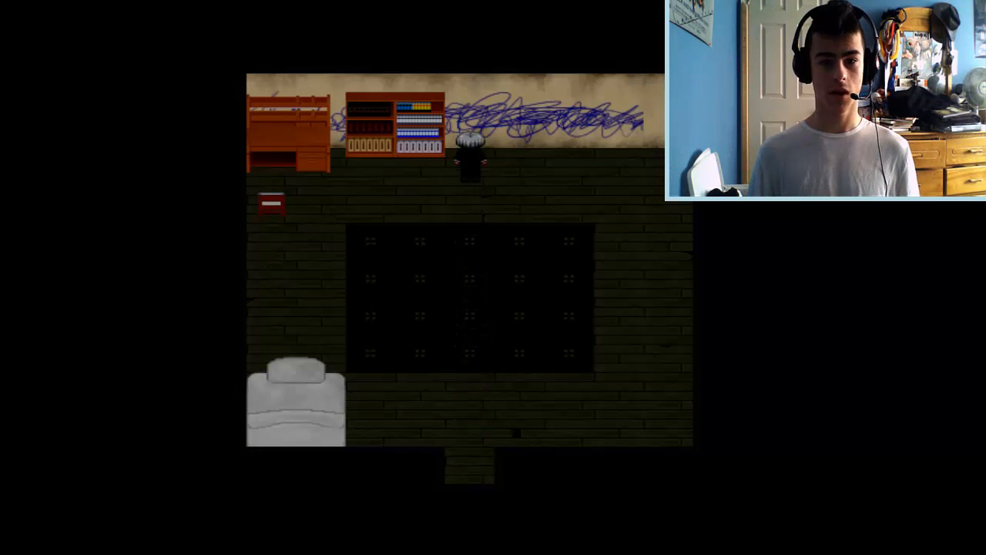
key("Left")
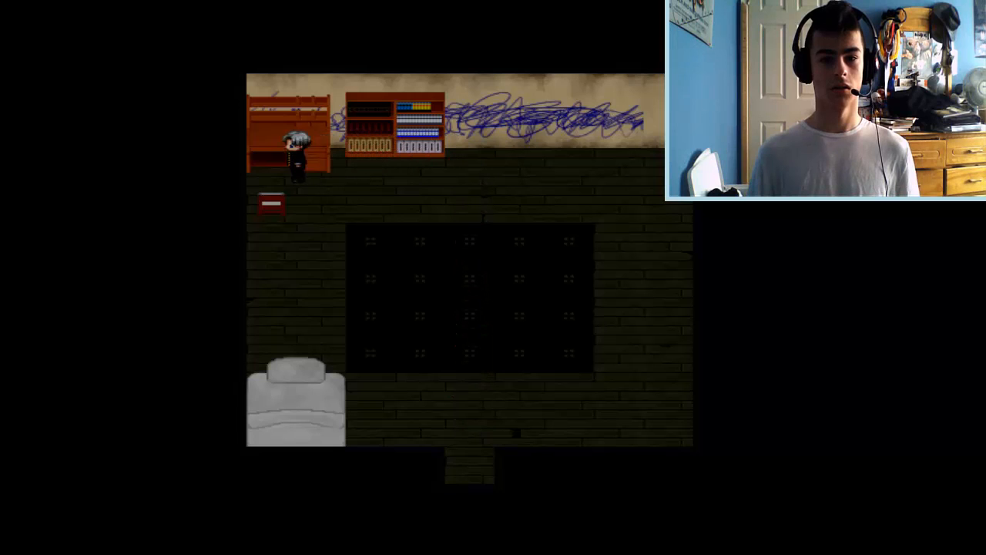
key("Down")
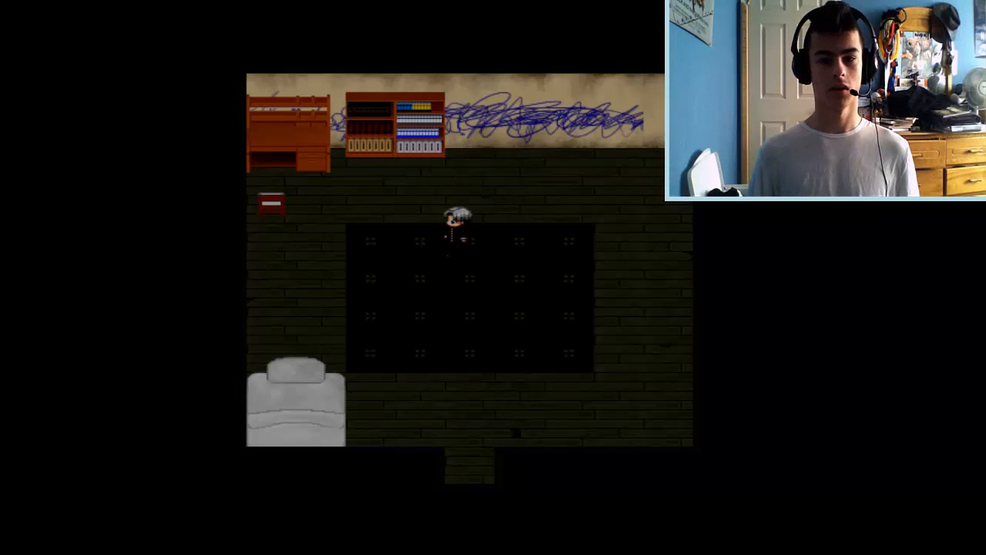
key("Down")
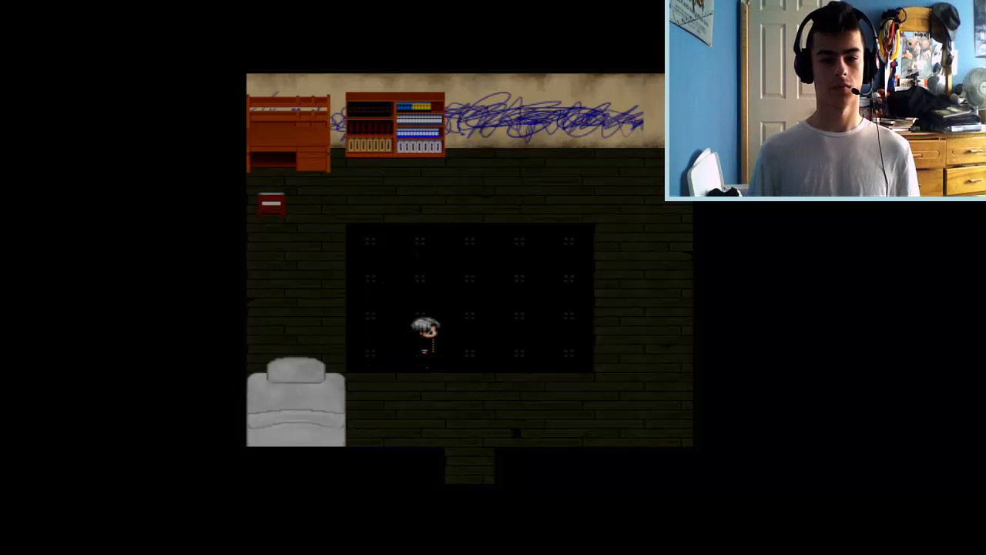
key("up")
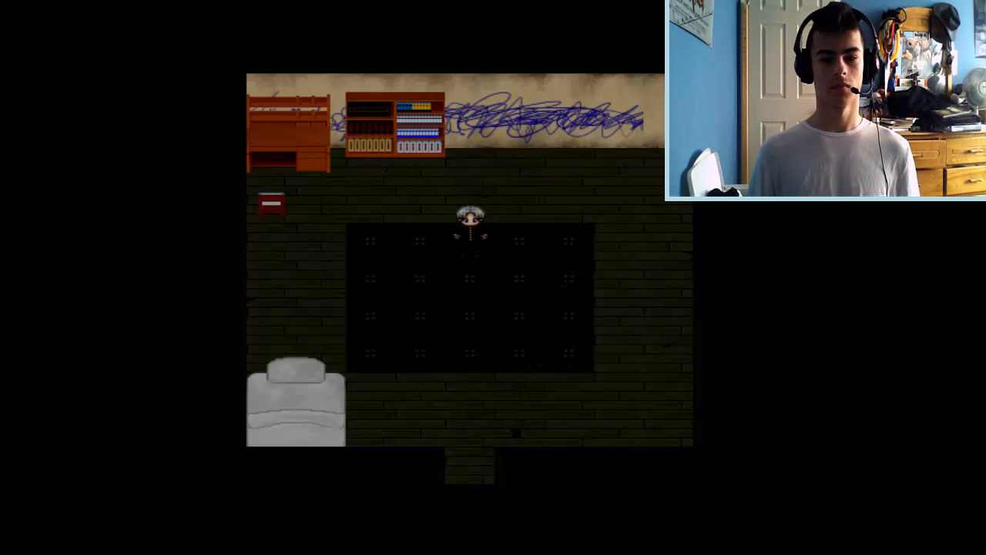
key("down")
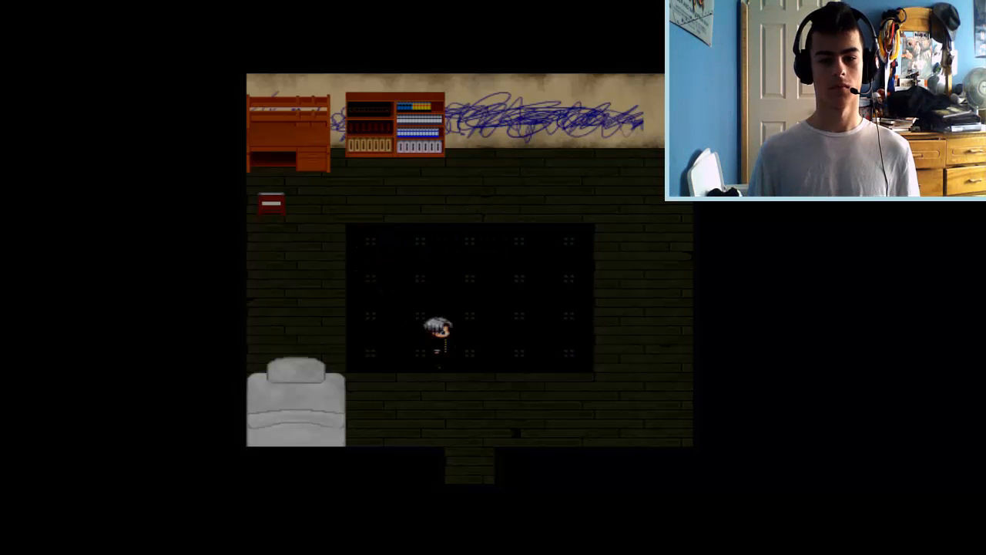
key("Down")
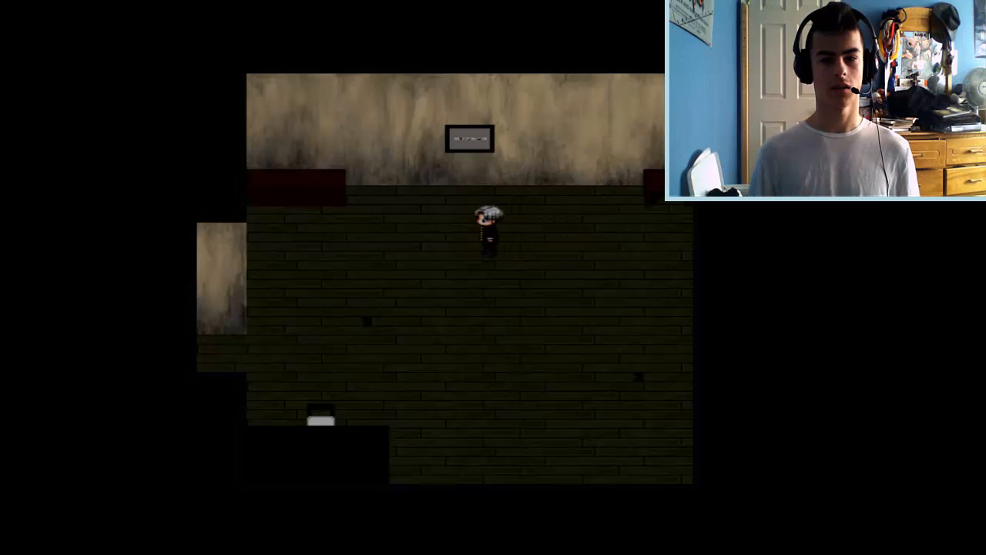
key("up")
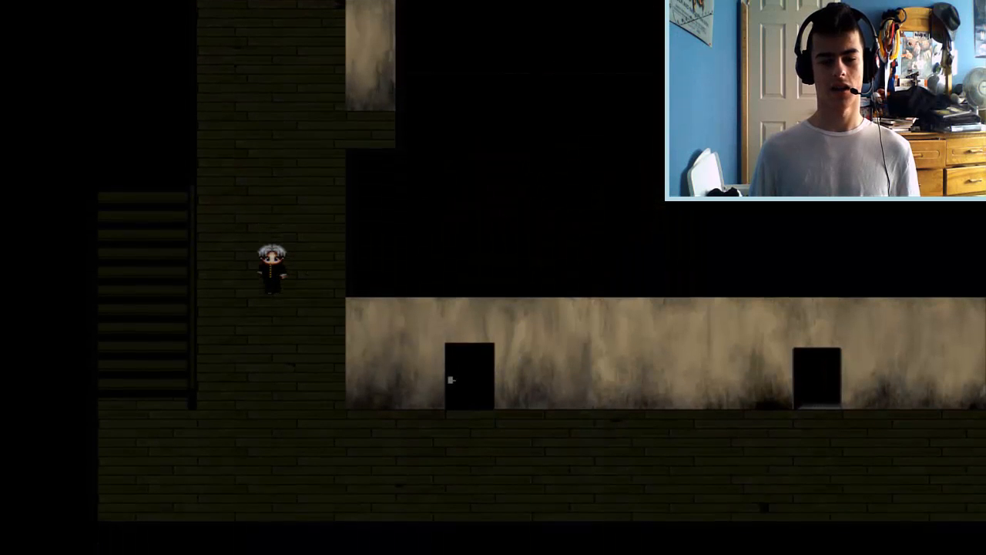
key("Right")
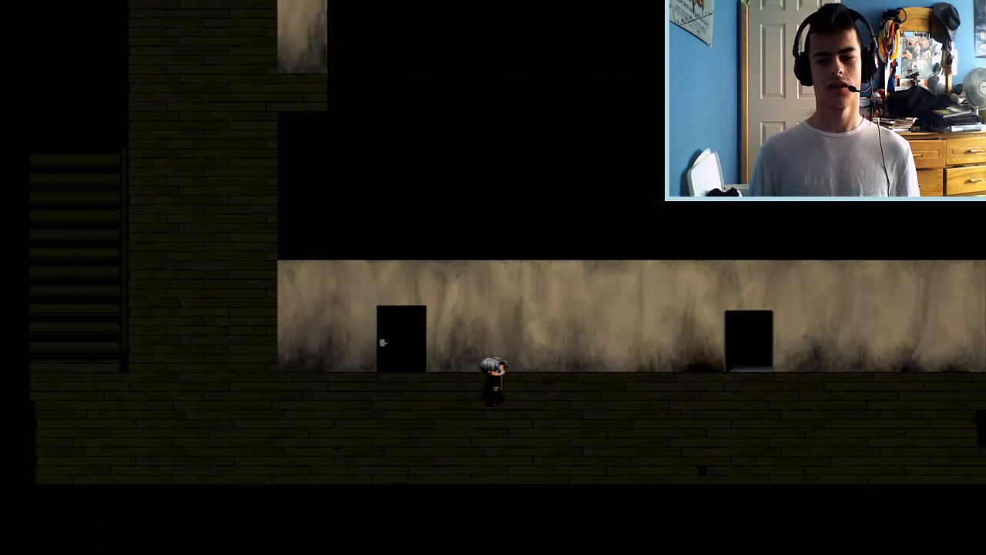
key("right")
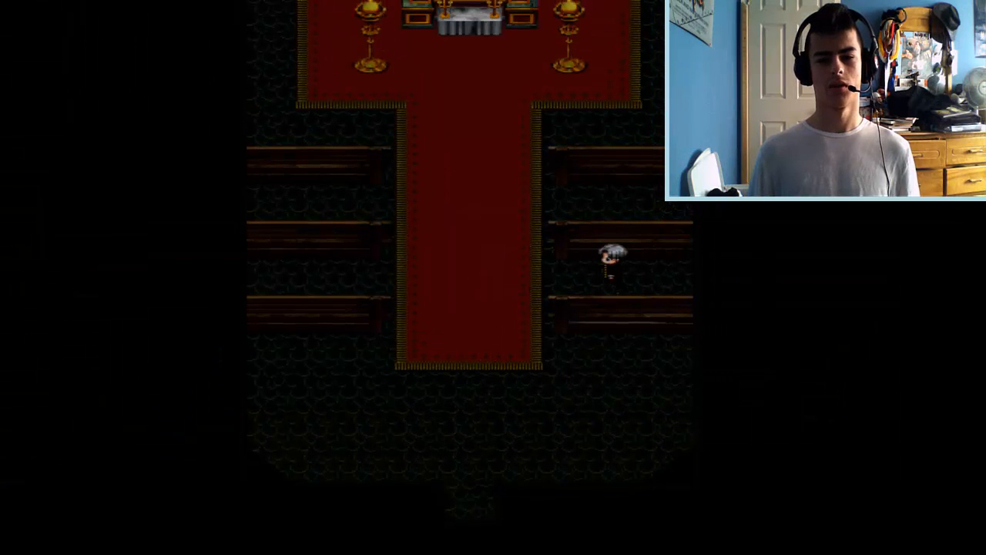
key("Left")
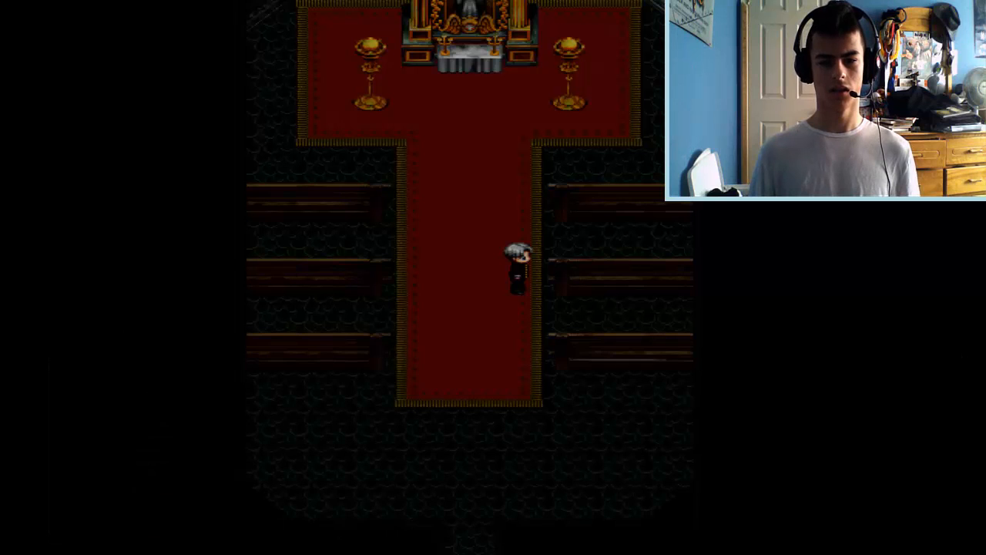
key("Left")
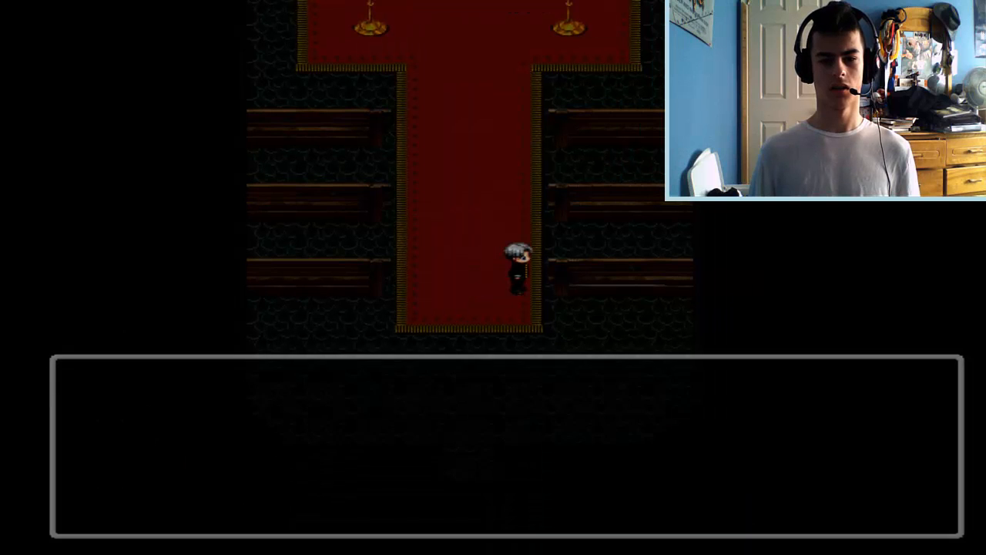
key("up")
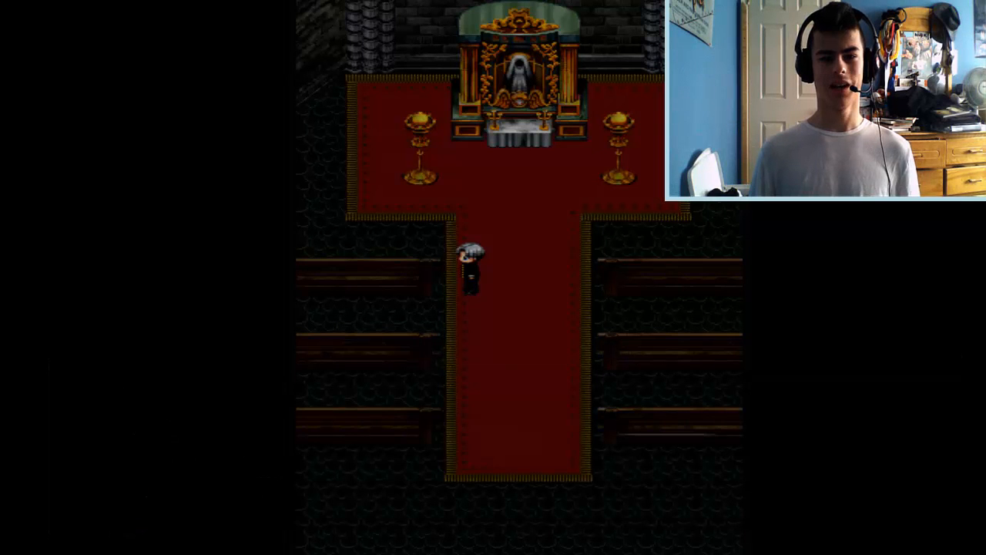
key("up")
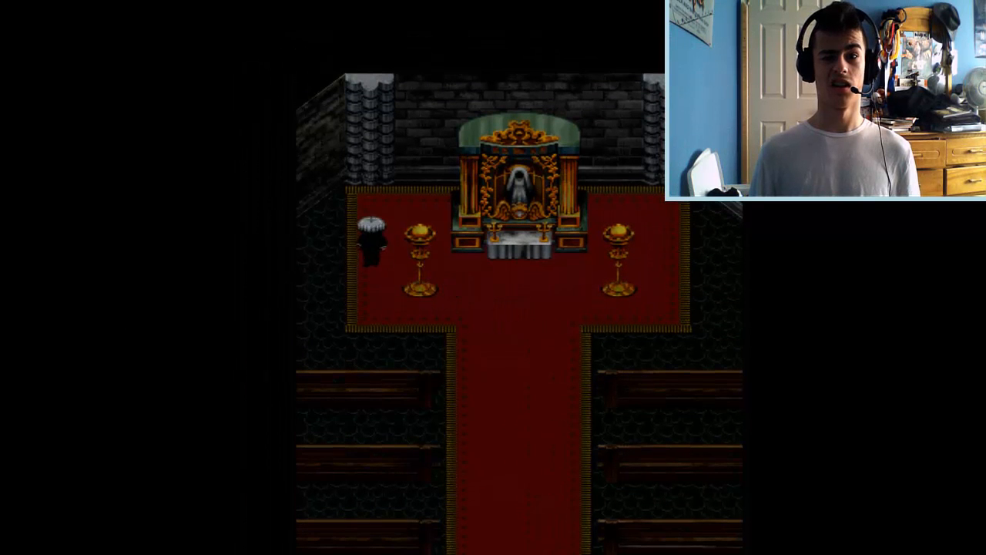
key("Down")
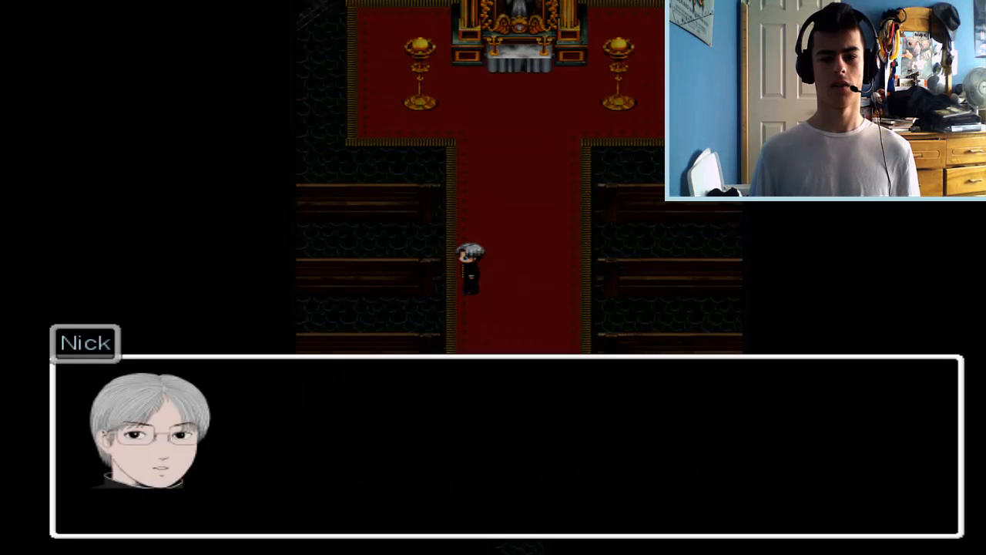
key("up")
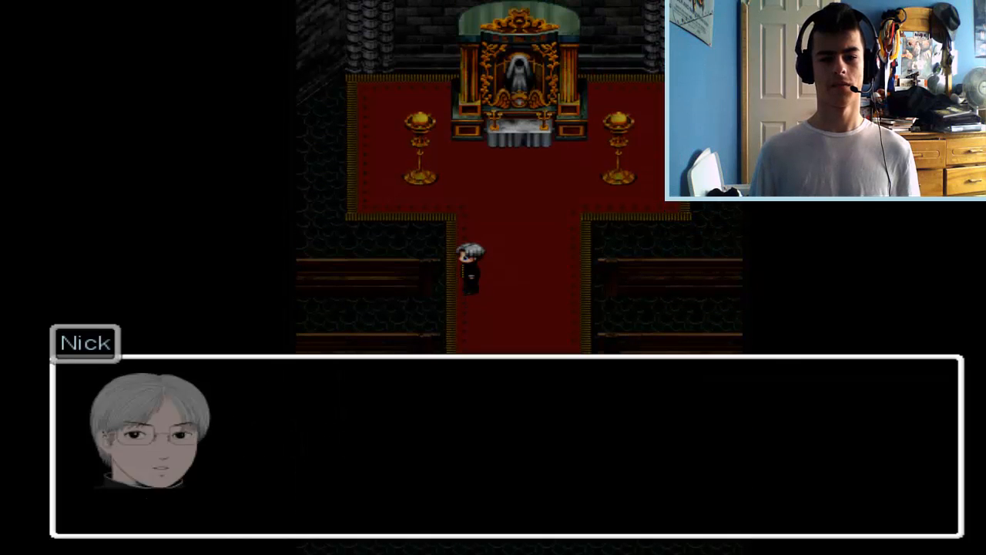